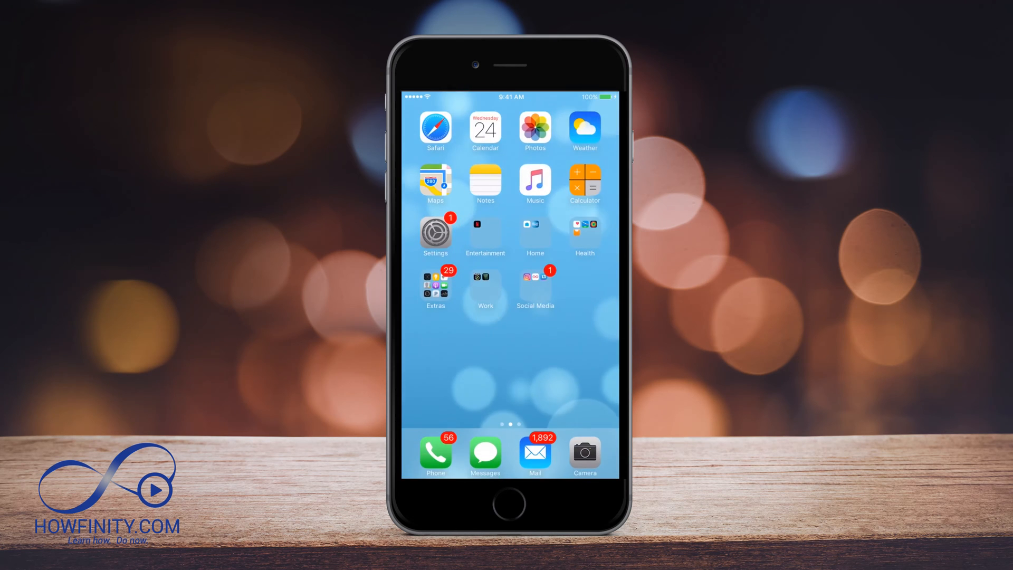
Open Settings and scroll down to the iCloud section.
click(435, 230)
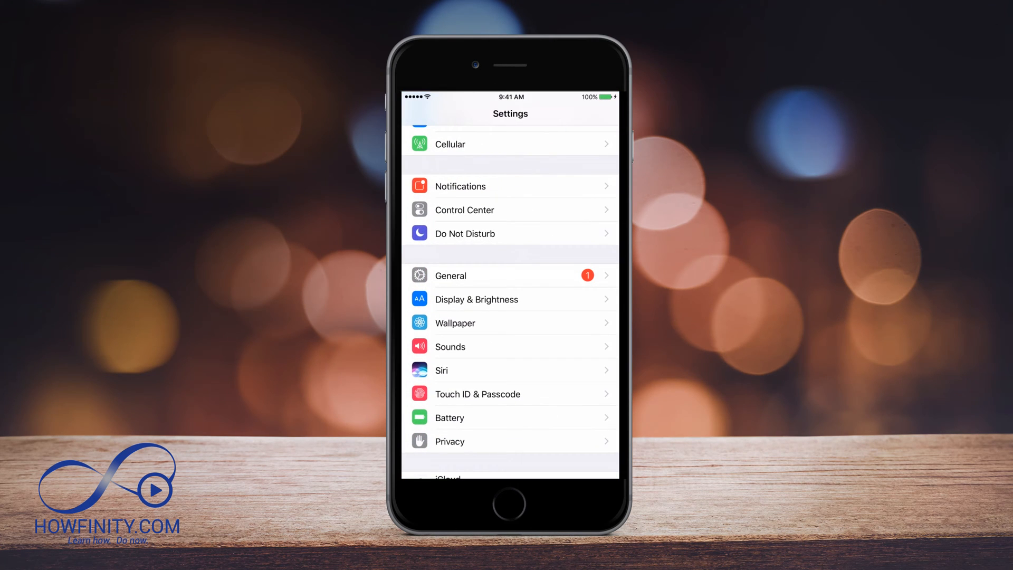
scroll(down, 3)
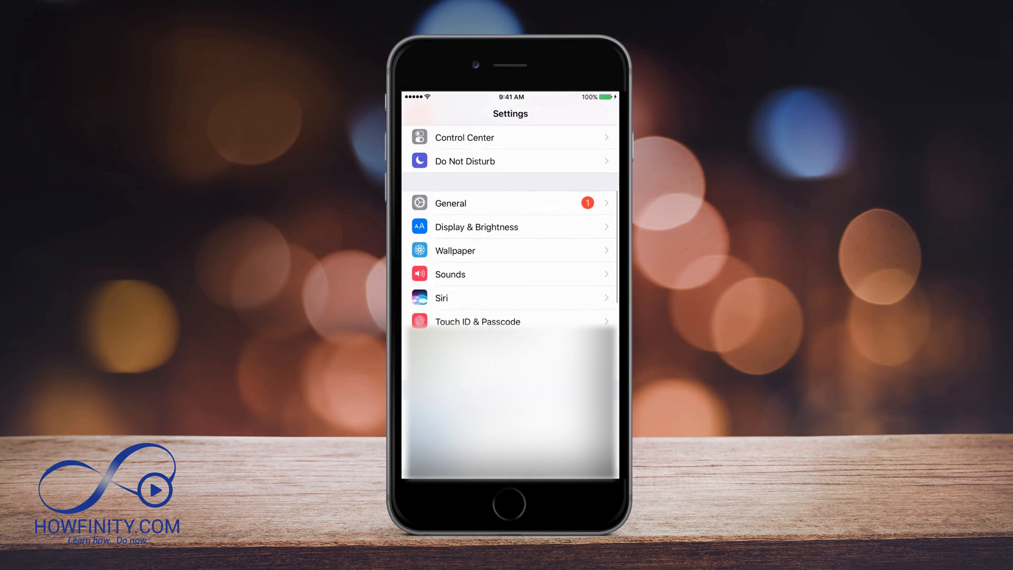
scroll(down, 3)
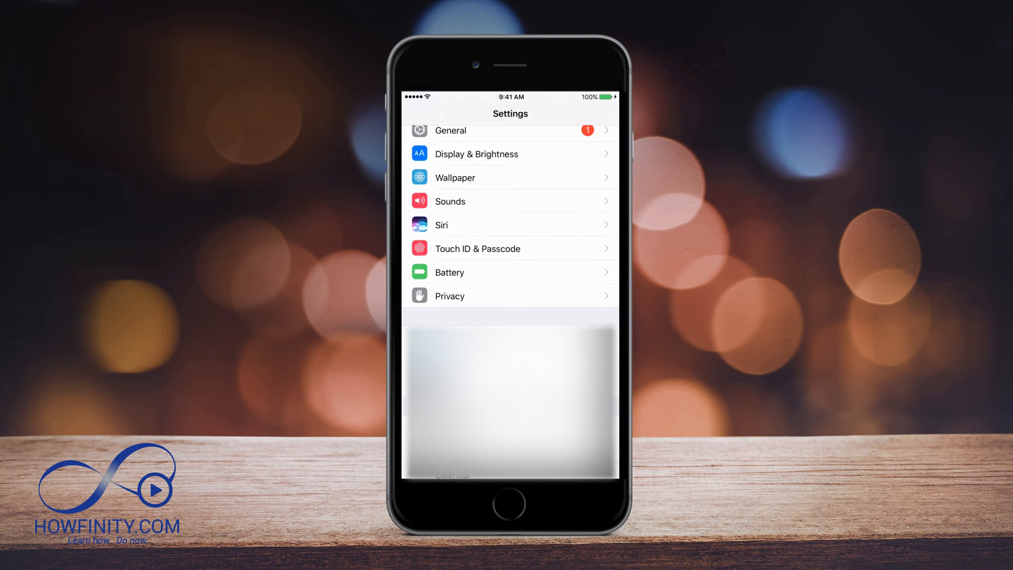
scroll(down, 3)
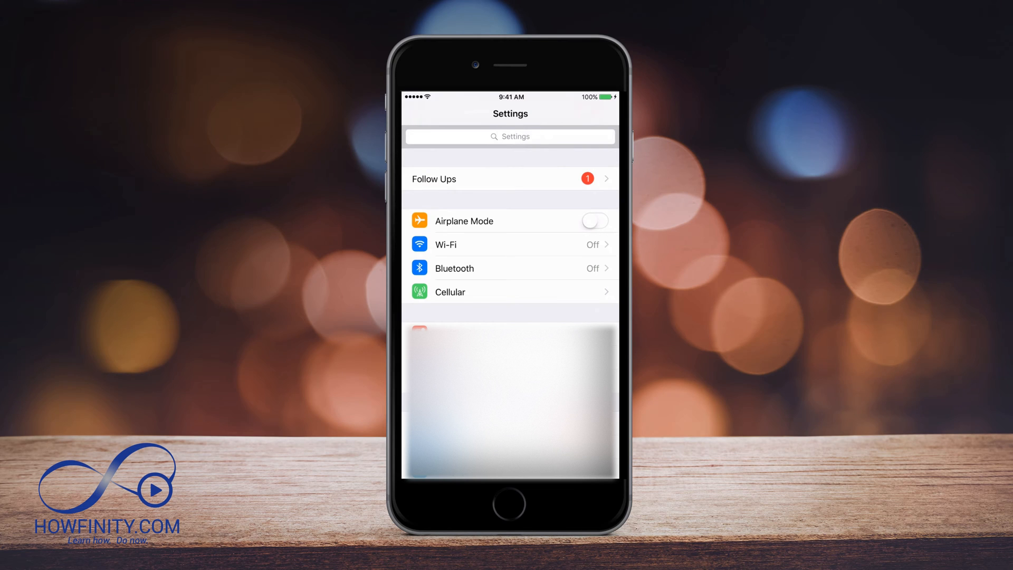
scroll(down, 3)
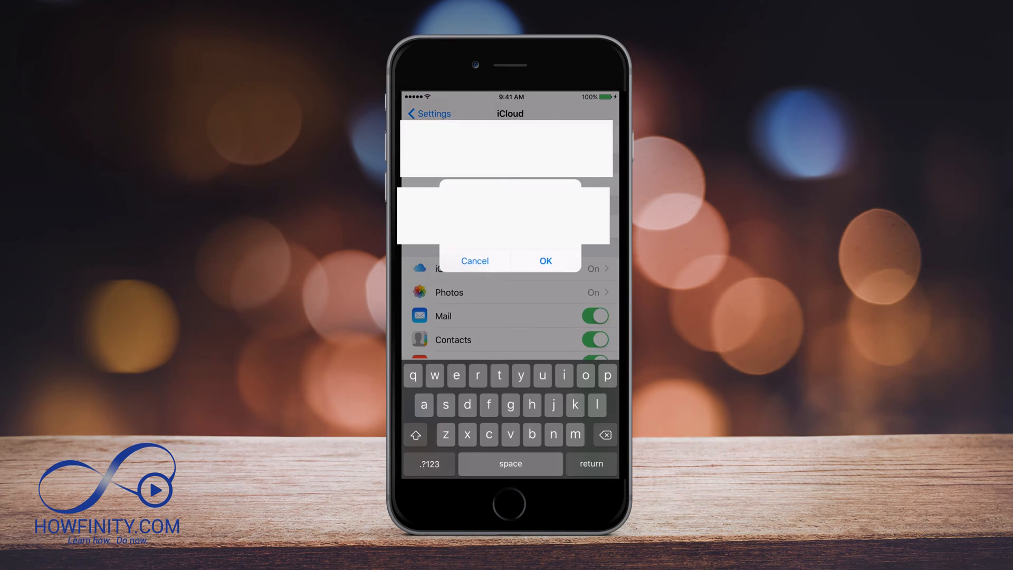
Confirm the iCloud account prompt to reach the Backup status page.
click(546, 261)
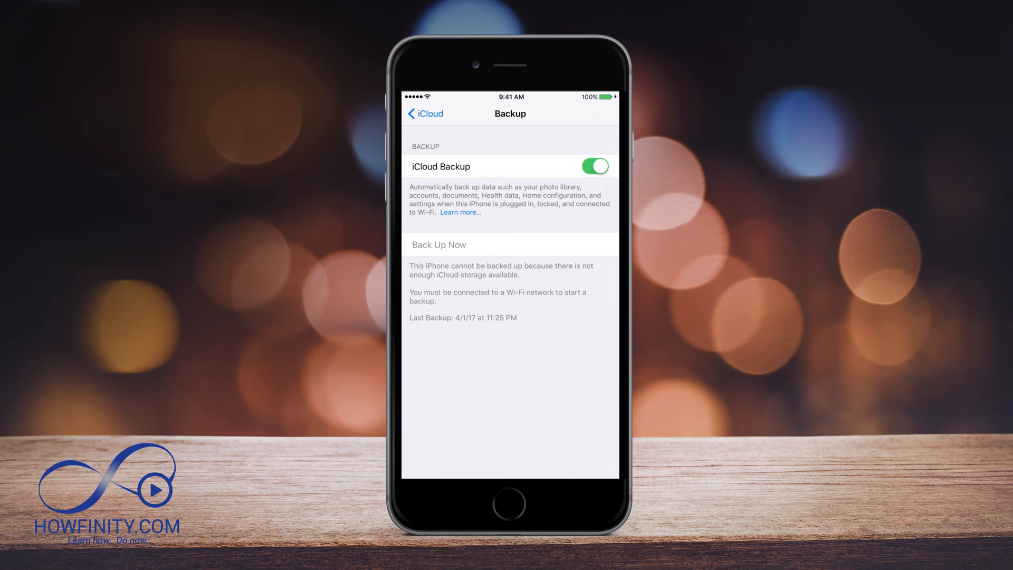
Open Apple's iCloud storage help article and scroll to the iPhone upgrade steps.
click(460, 213)
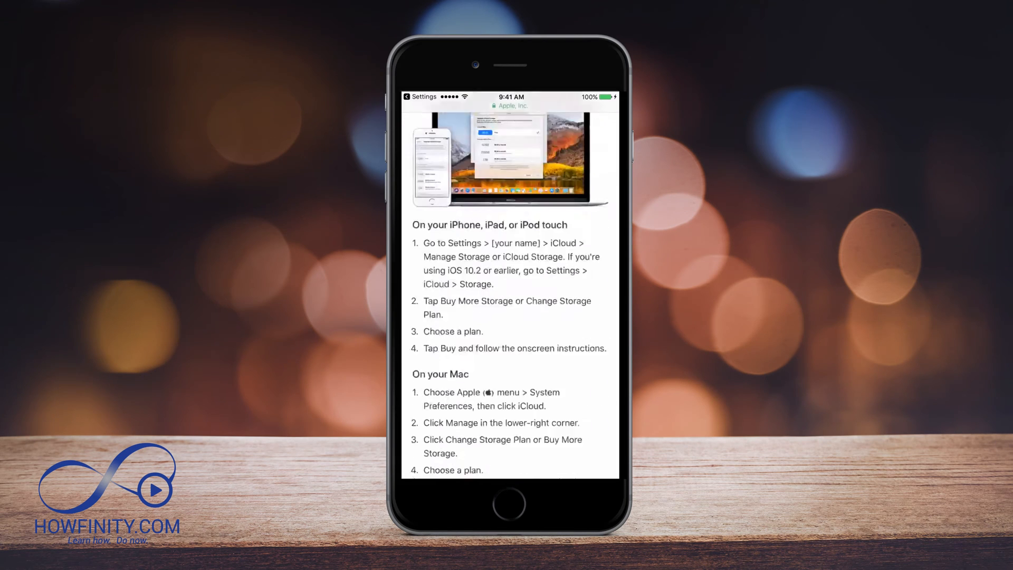
scroll(down, 3)
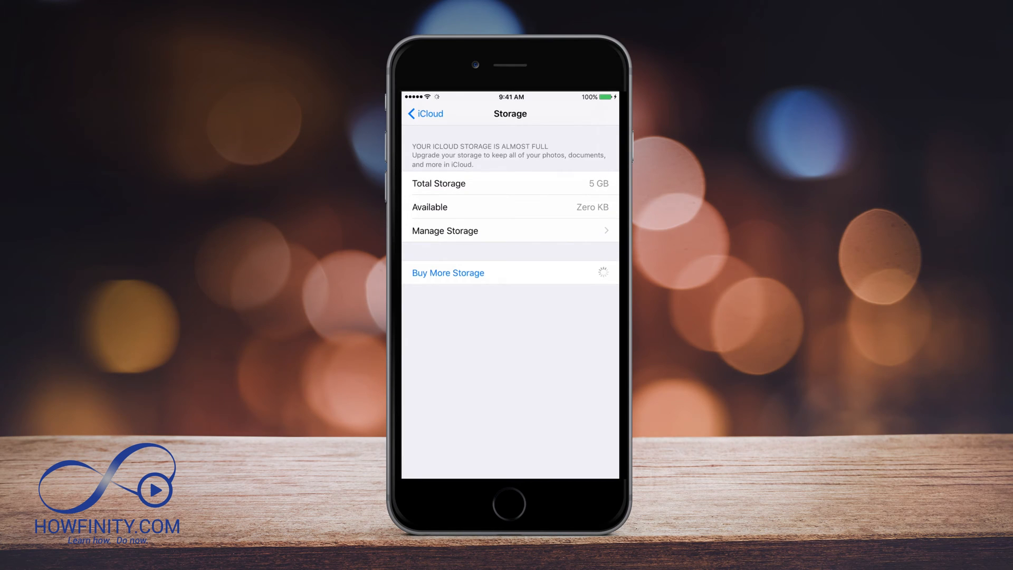
Buy the 50GB iCloud storage plan for $0.99 a month.
click(449, 273)
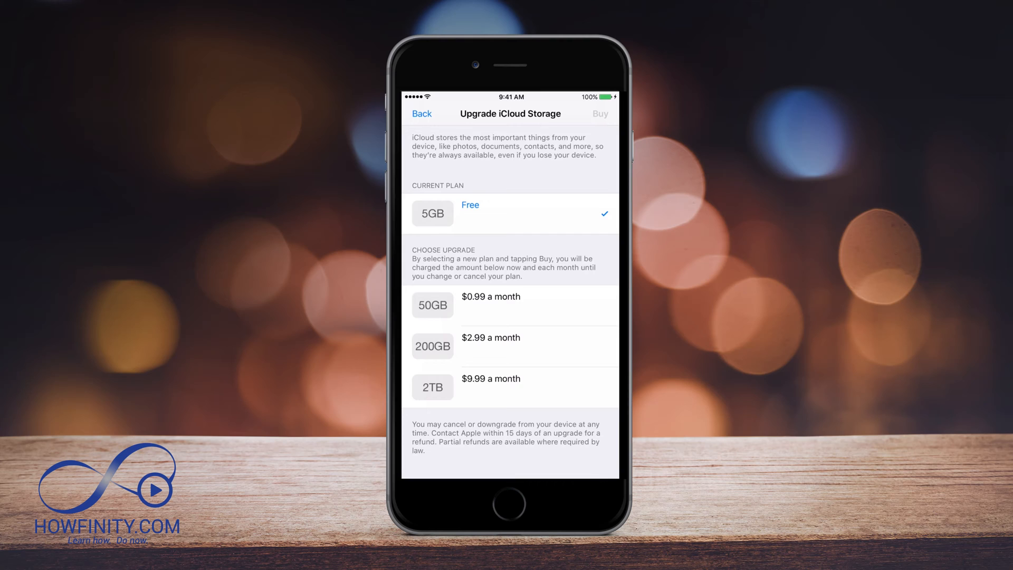
click(508, 306)
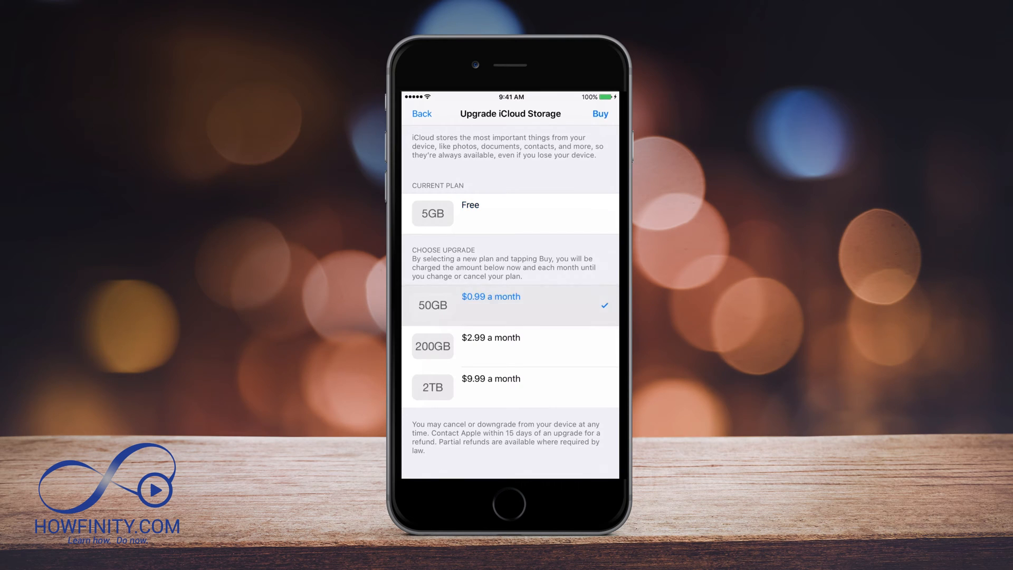
click(600, 114)
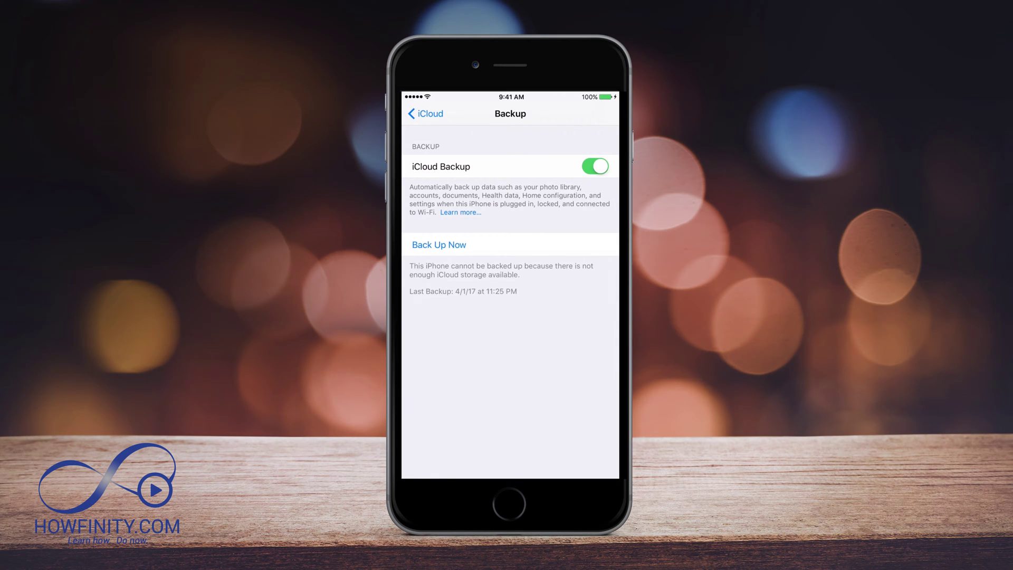
Start a manual iCloud backup with Back Up Now.
click(440, 245)
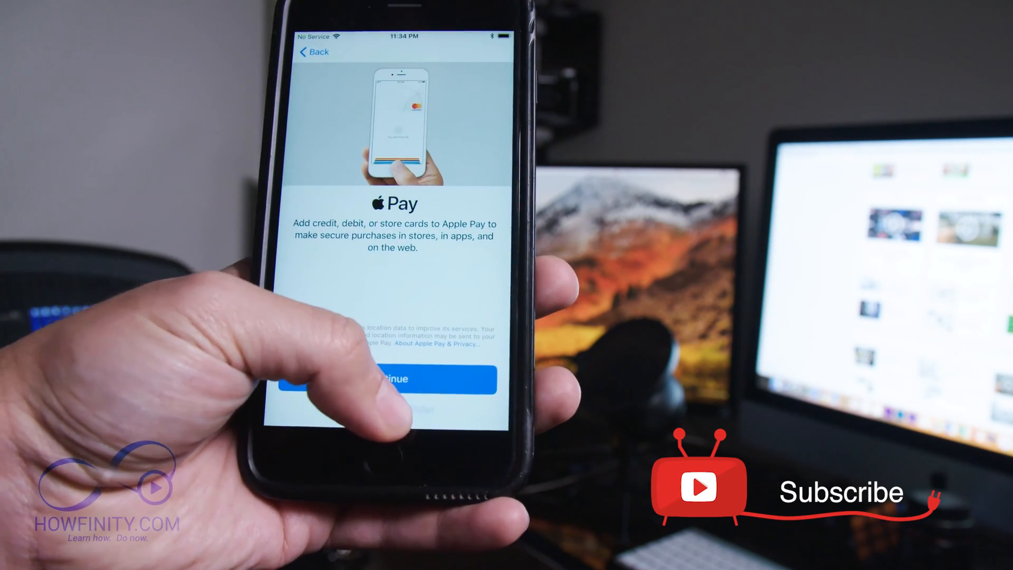
Skip past the Apple Pay card setup to the Siri screen.
click(395, 379)
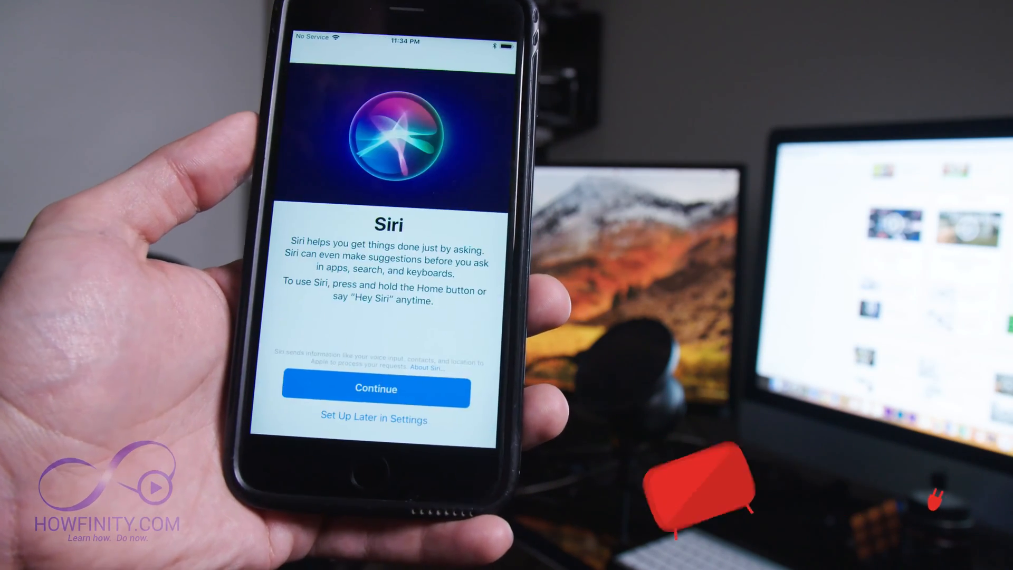